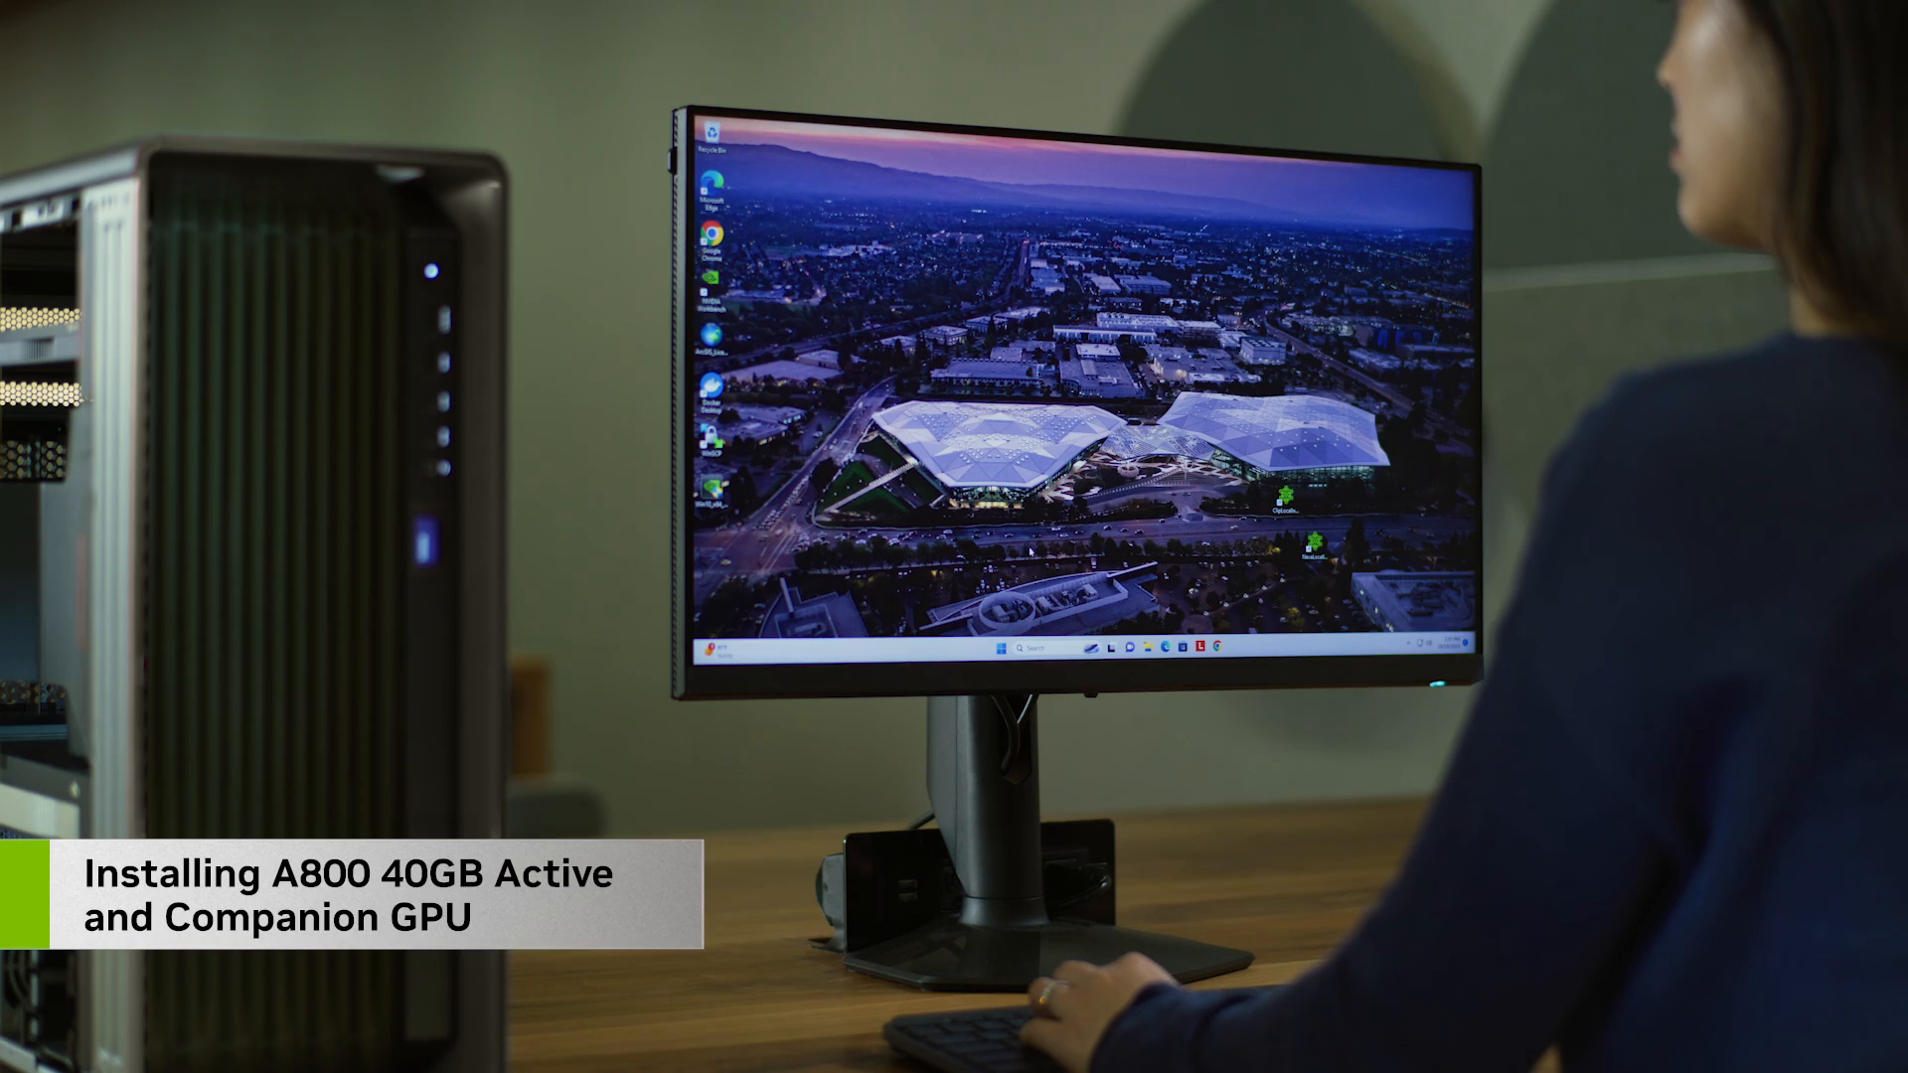
Show the Windows 11 power options (Sleep, Shut down, Restart) from the Start menu
click(662, 779)
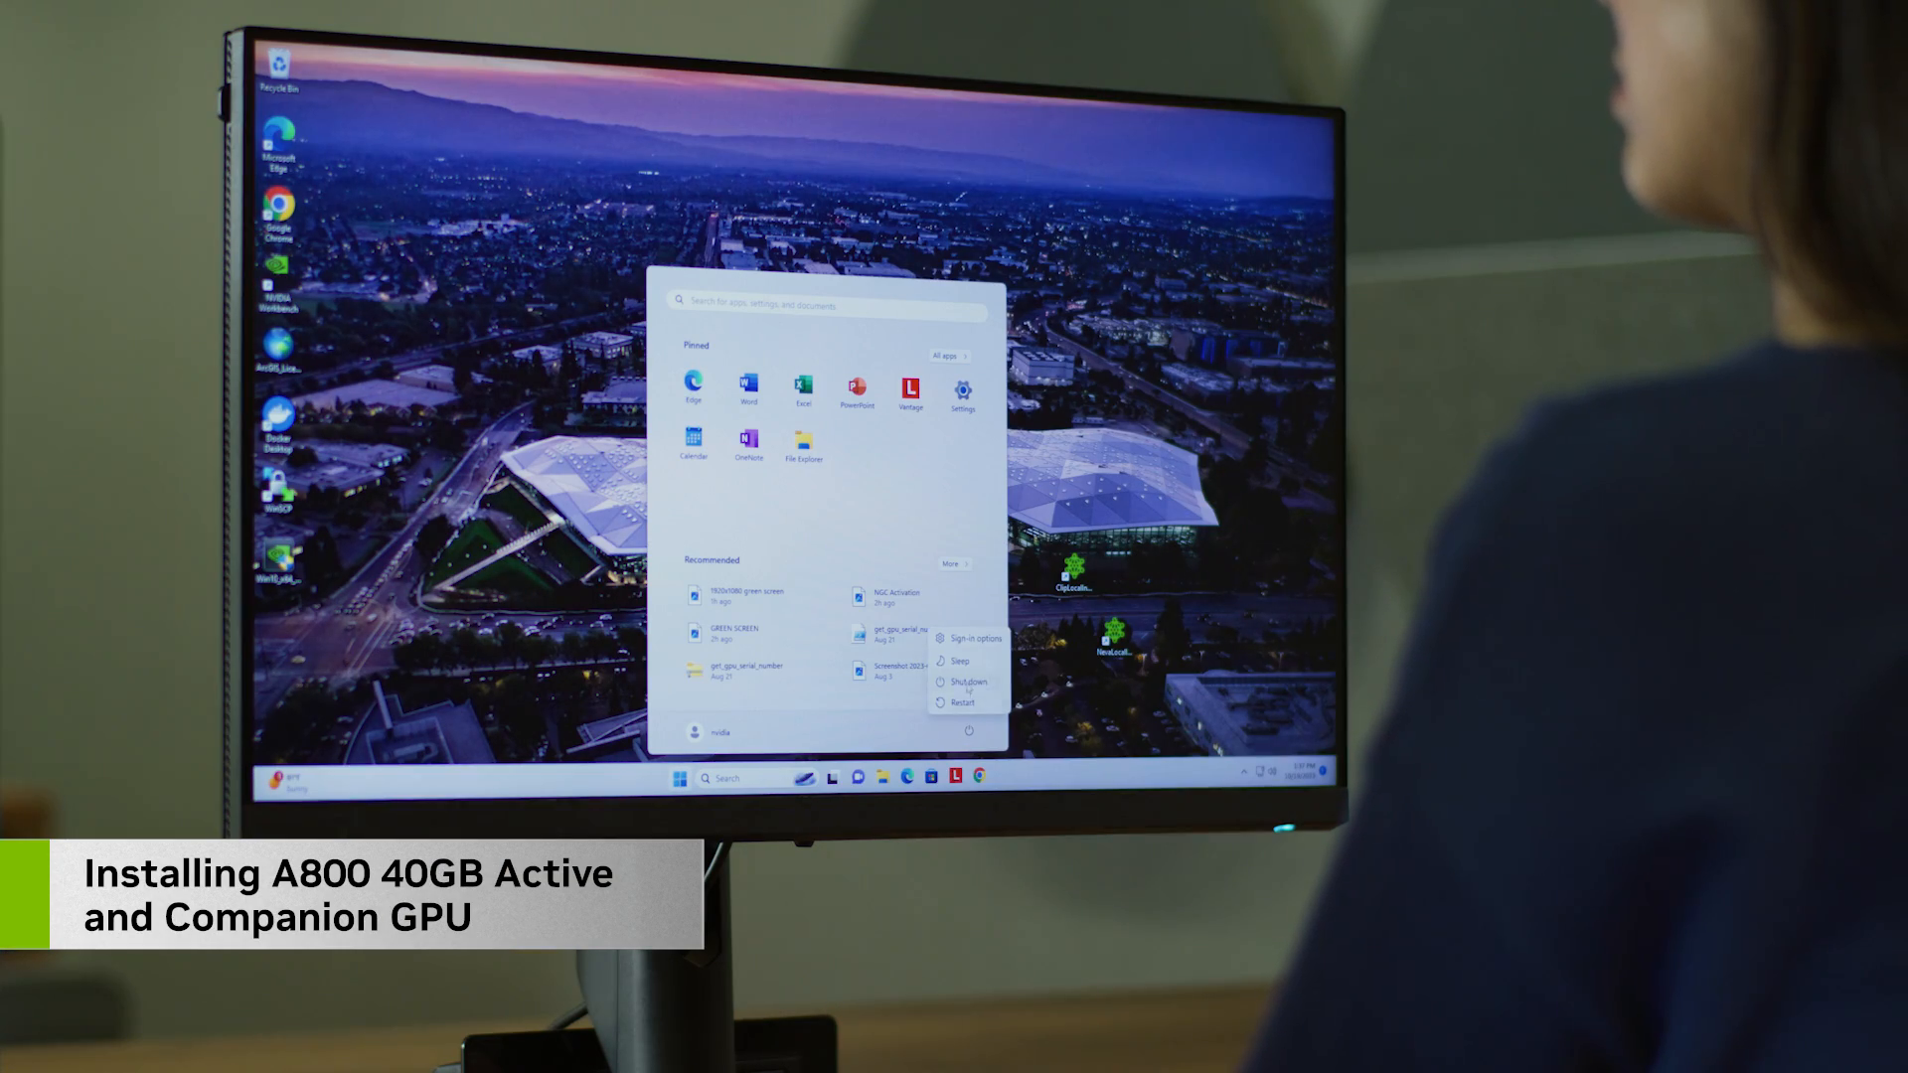
click(965, 682)
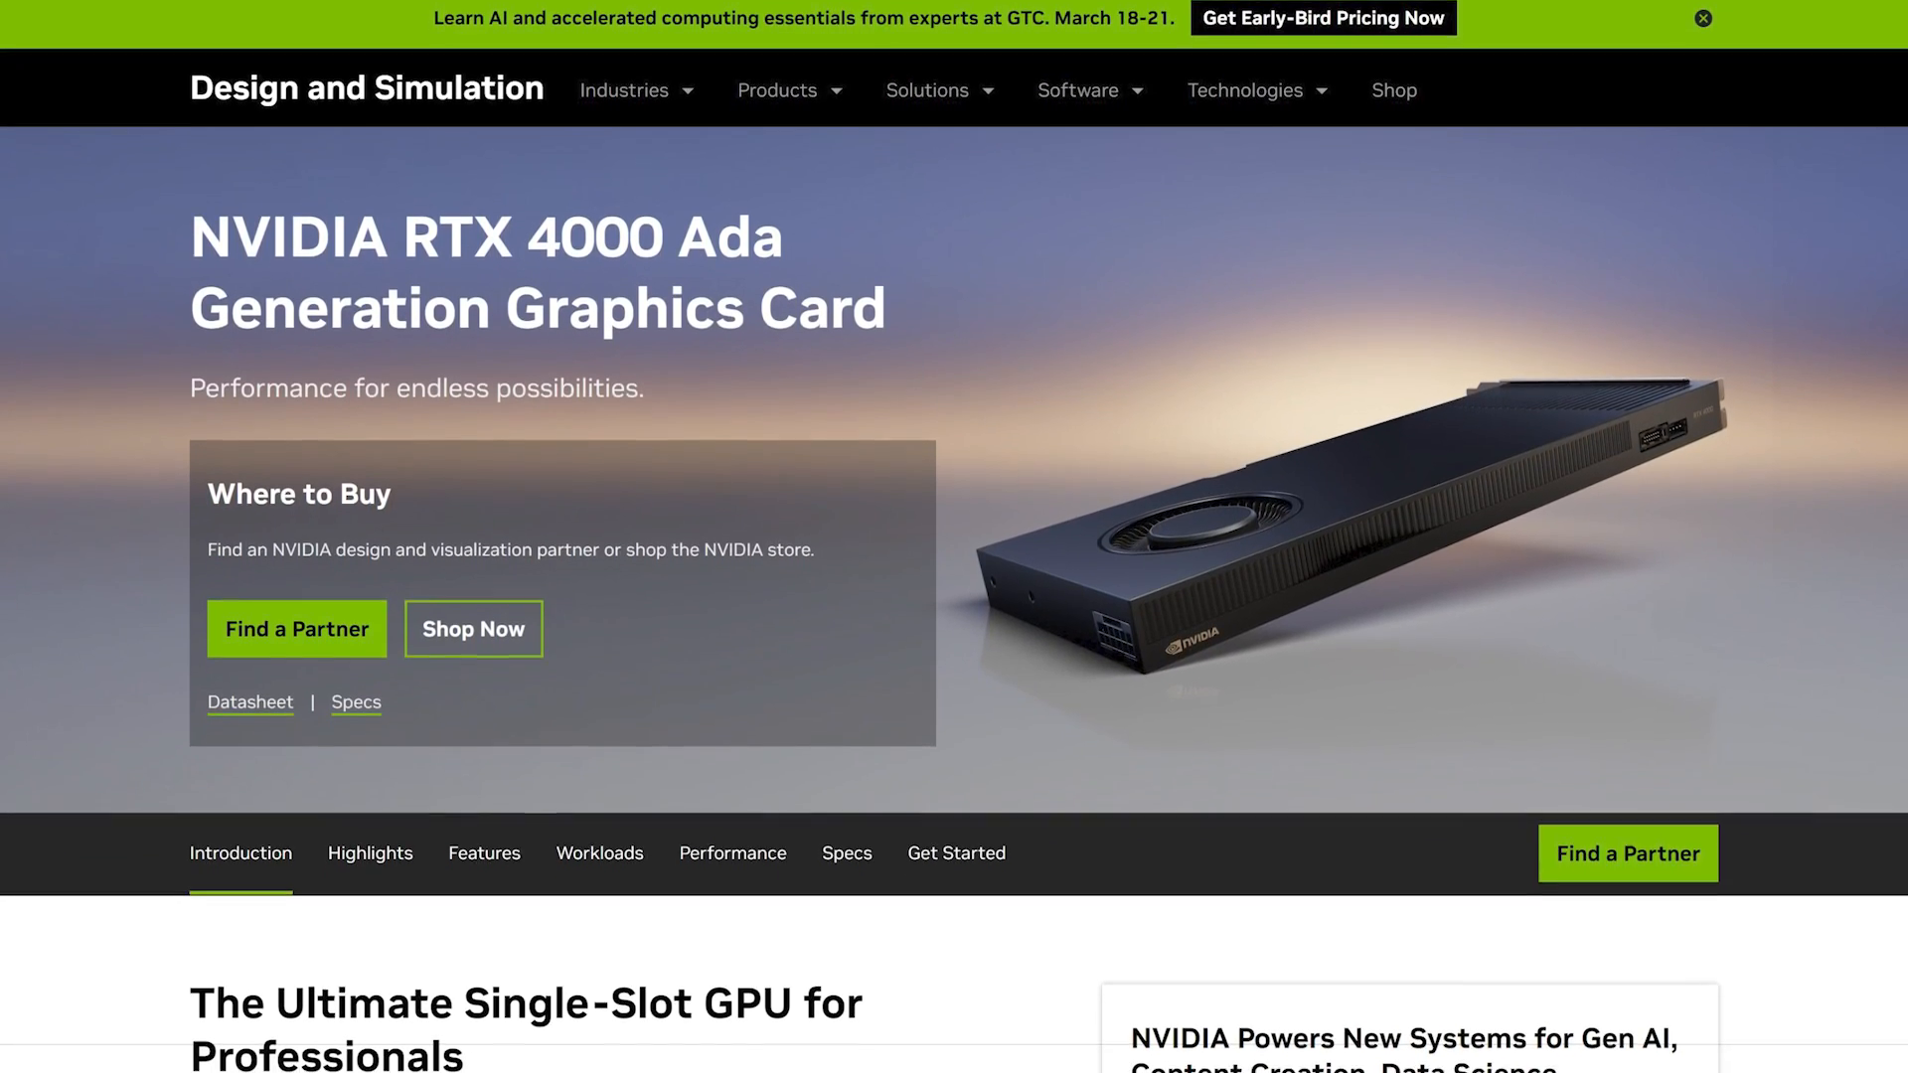
Go to the NVIDIA Driver Downloads page from the site header's Drivers link
click(1702, 18)
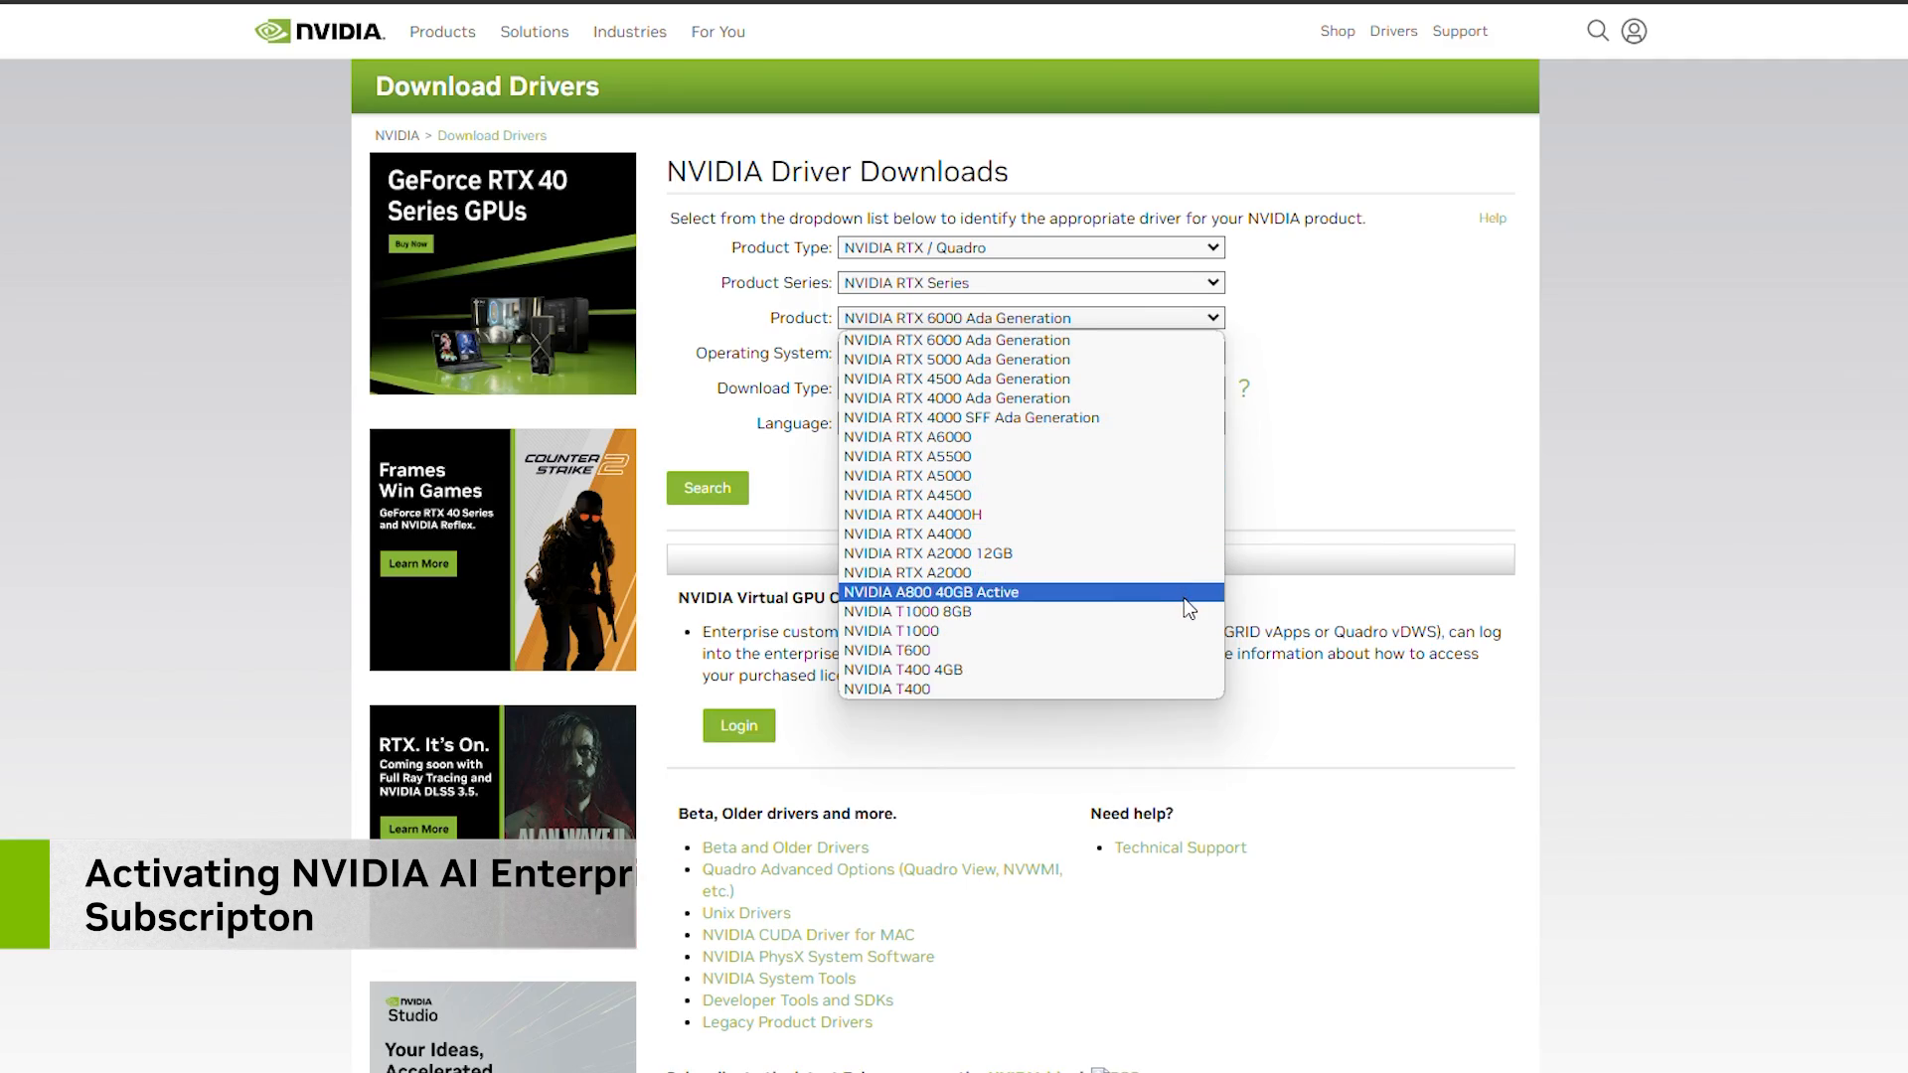
Search drivers for NVIDIA A800 40GB Active on Windows 10 64-bit
click(930, 592)
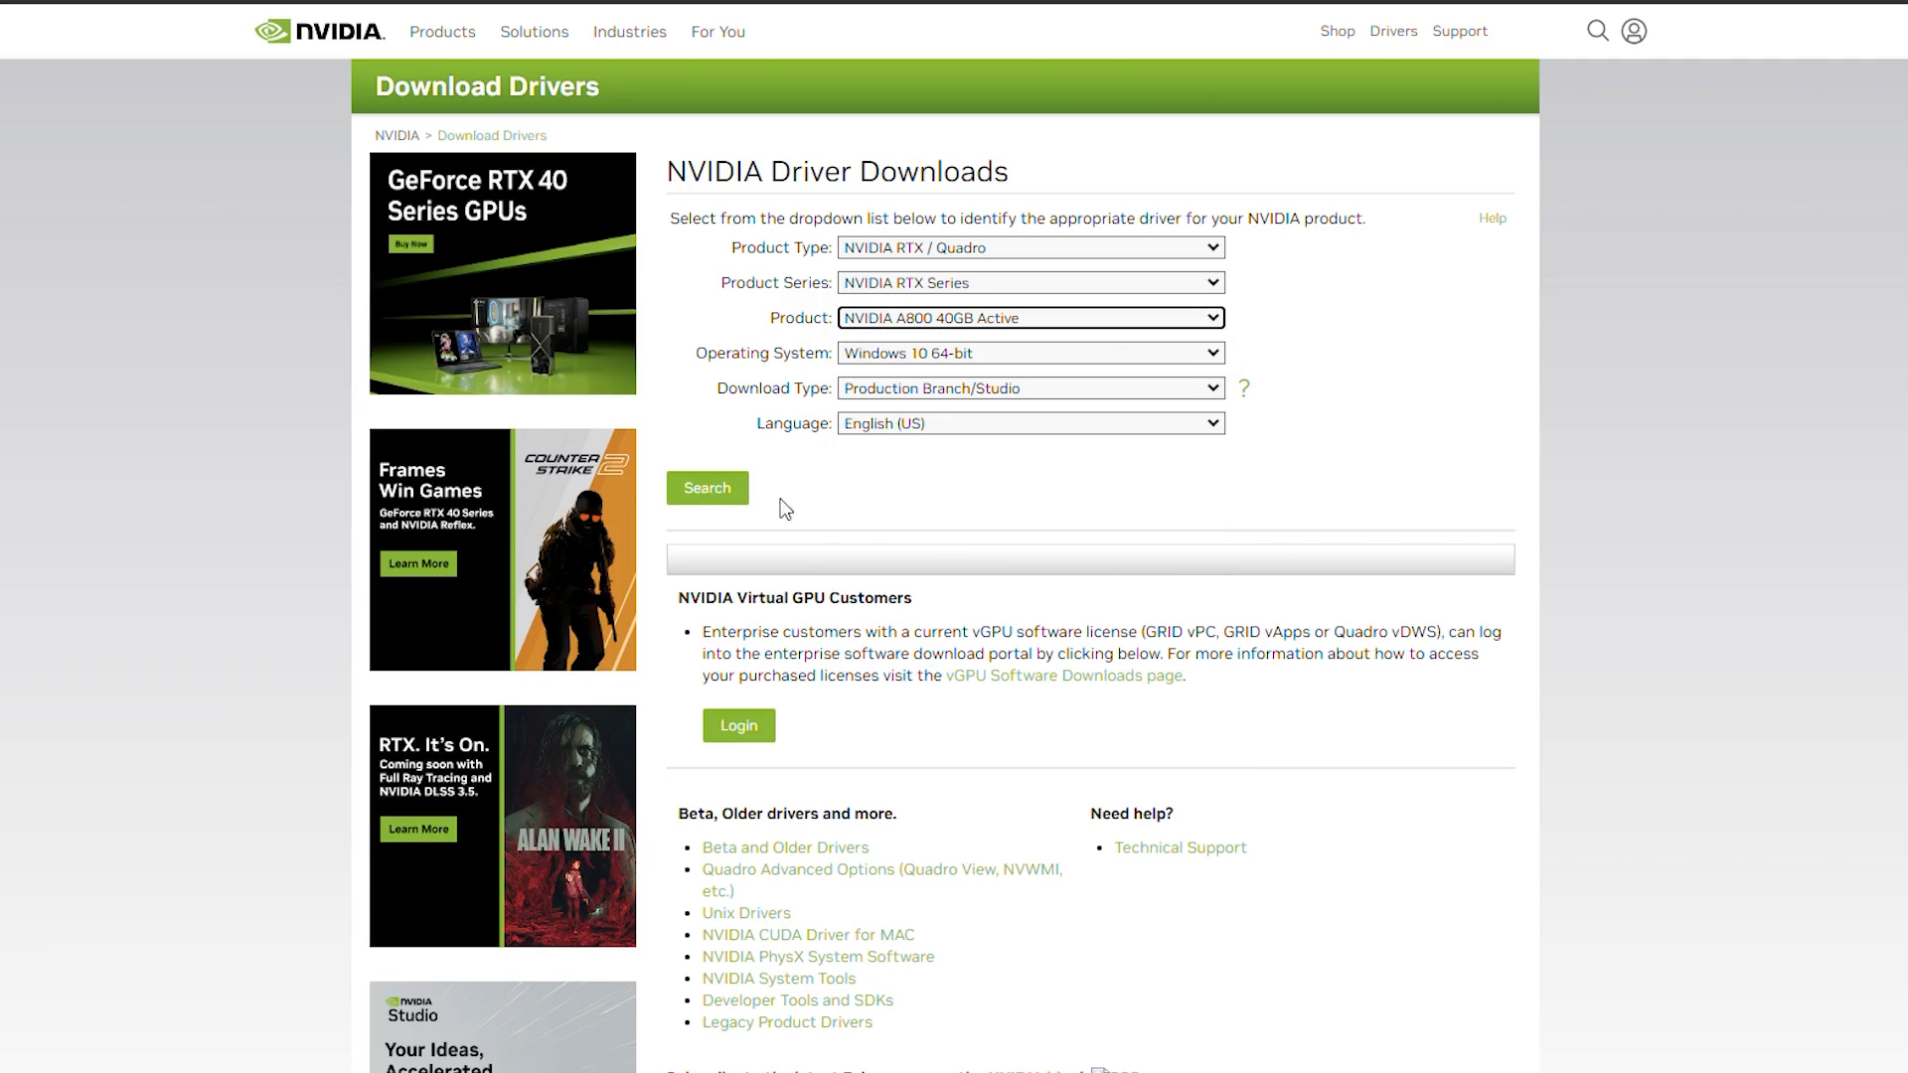
click(705, 488)
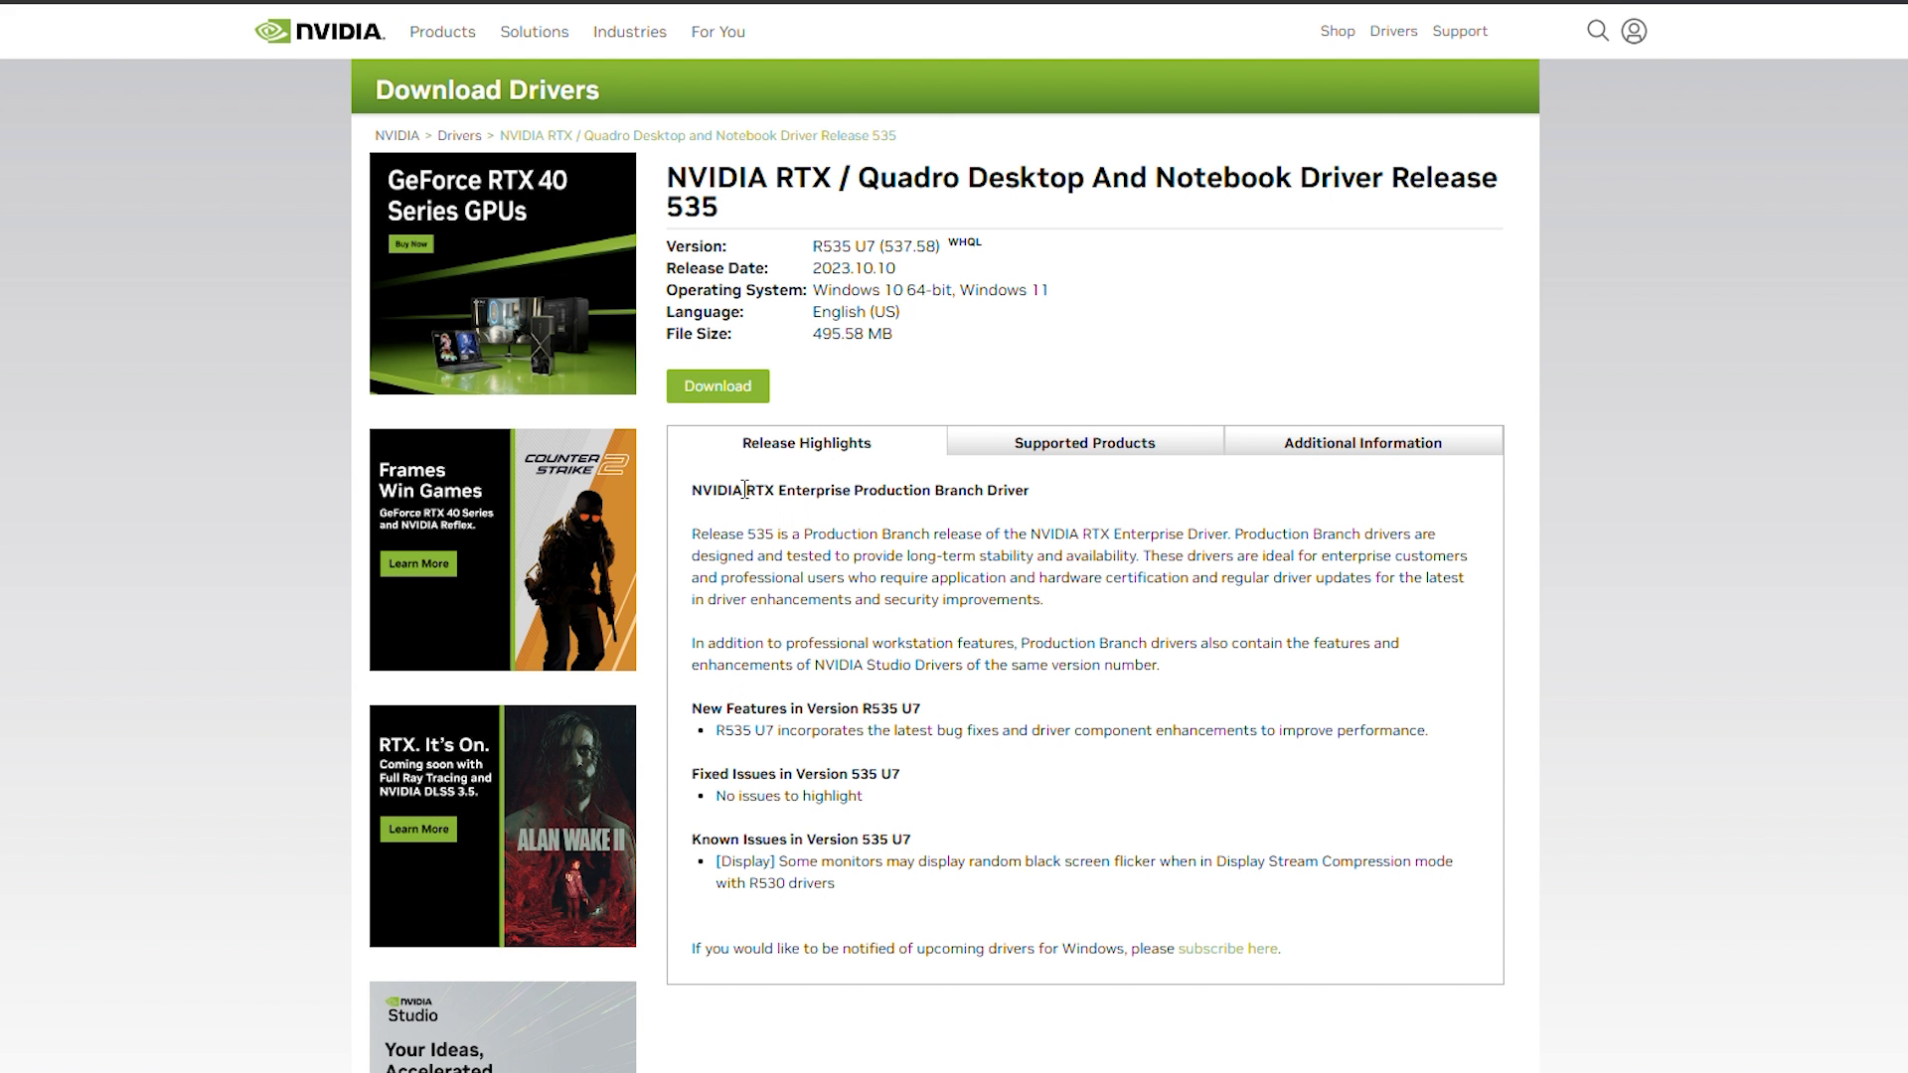